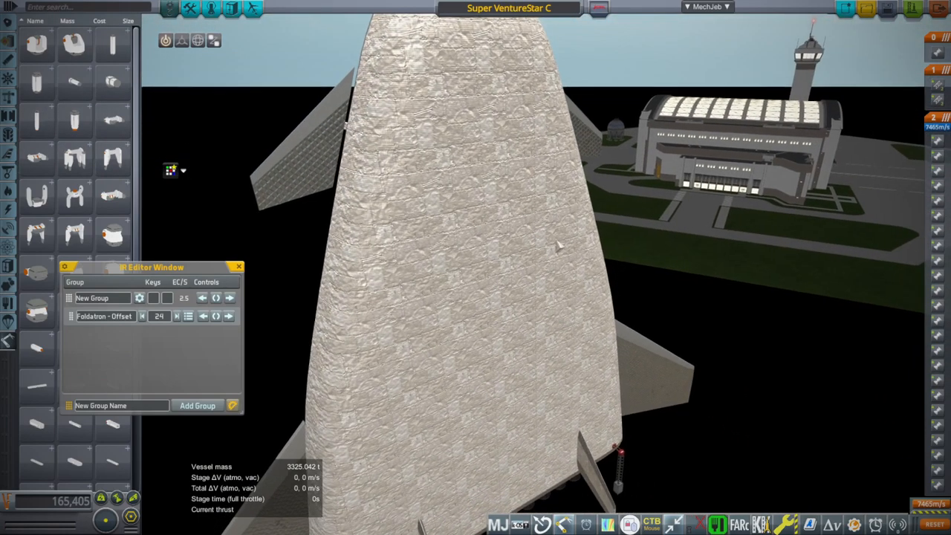
# Drag the IR servo group editor aside, then close it
pyautogui.moveTo(152, 267); pyautogui.dragTo(800, 159)
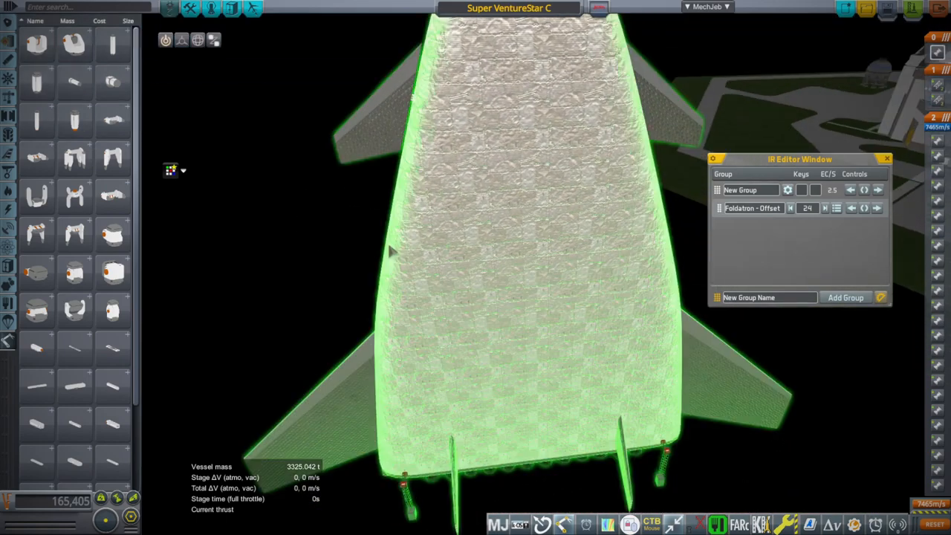
pyautogui.moveTo(75, 44)
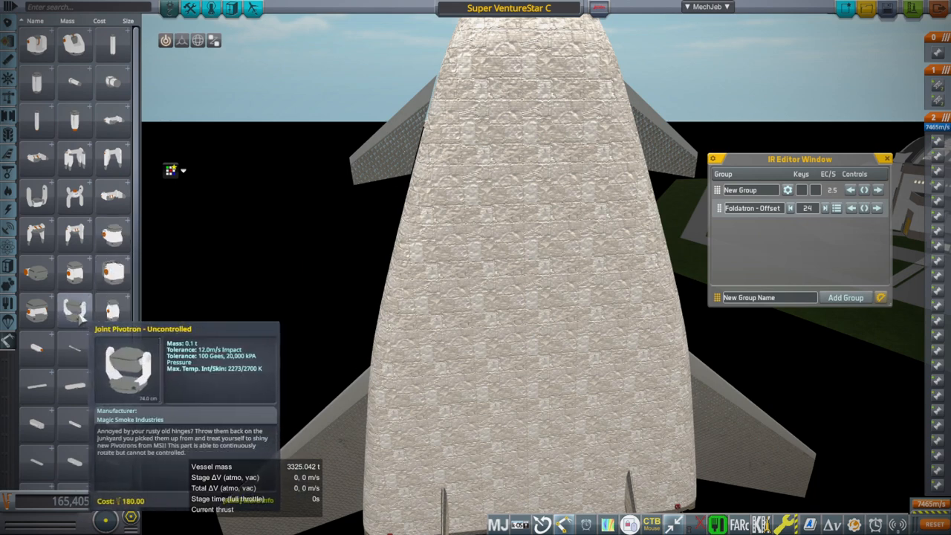
pyautogui.moveTo(35, 307)
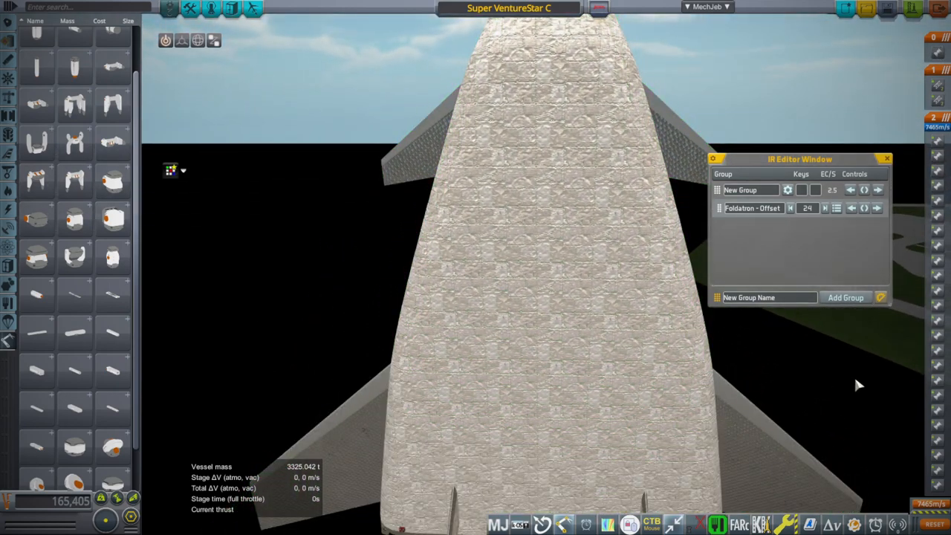
pyautogui.click(886, 158)
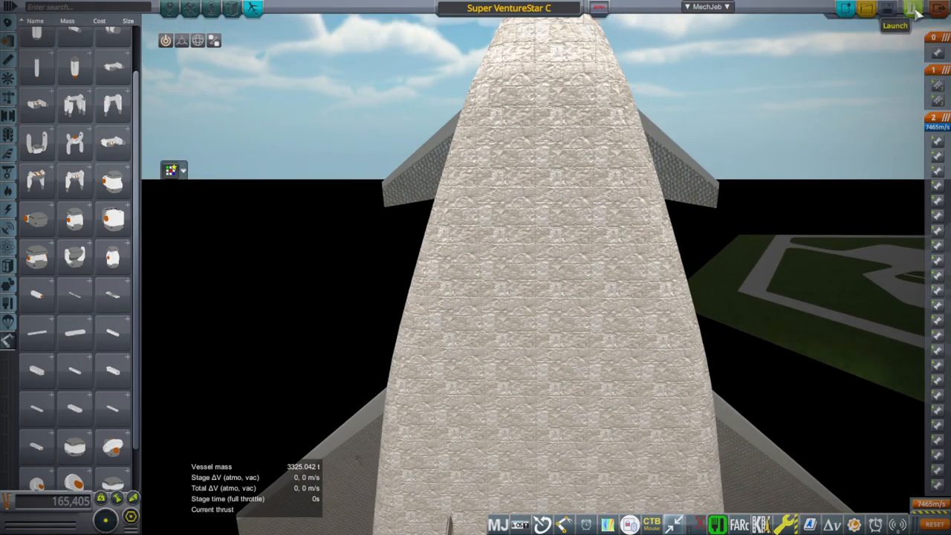
# Launch the Super VentureStar C from the hangar editor onto the launch pad
pyautogui.click(894, 25)
pyautogui.write('edit venturestar.')
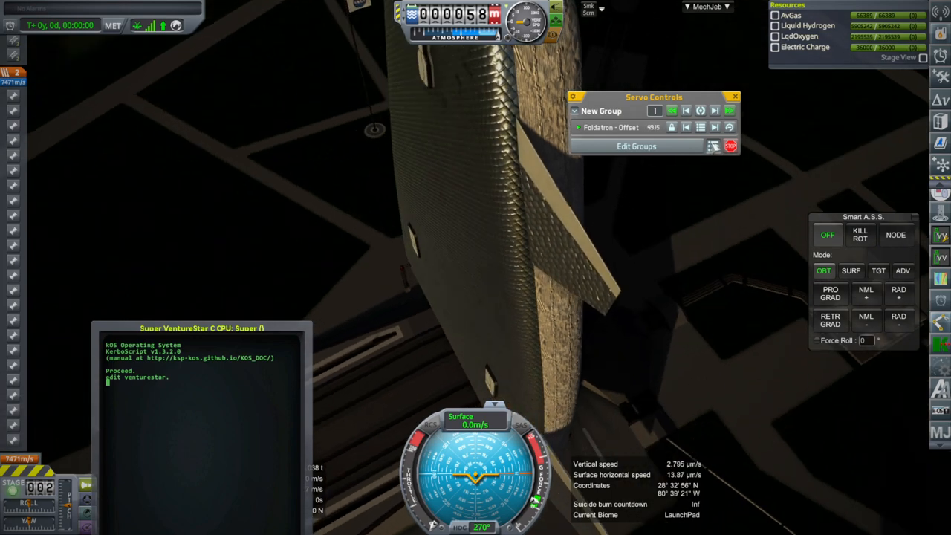
# Dismiss the Servo Controls window, leaving the kOS terminal over the pad view
pyautogui.click(636, 145)
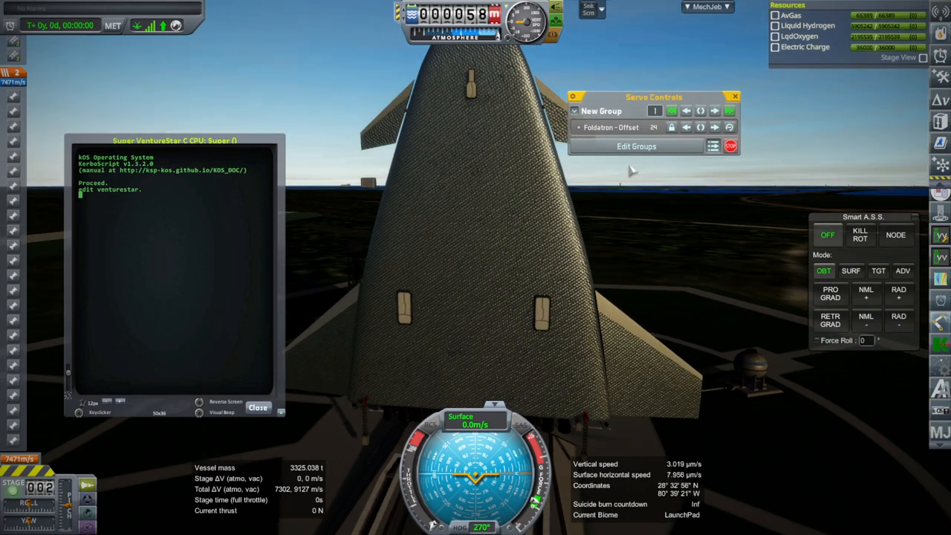
pyautogui.moveTo(734, 98)
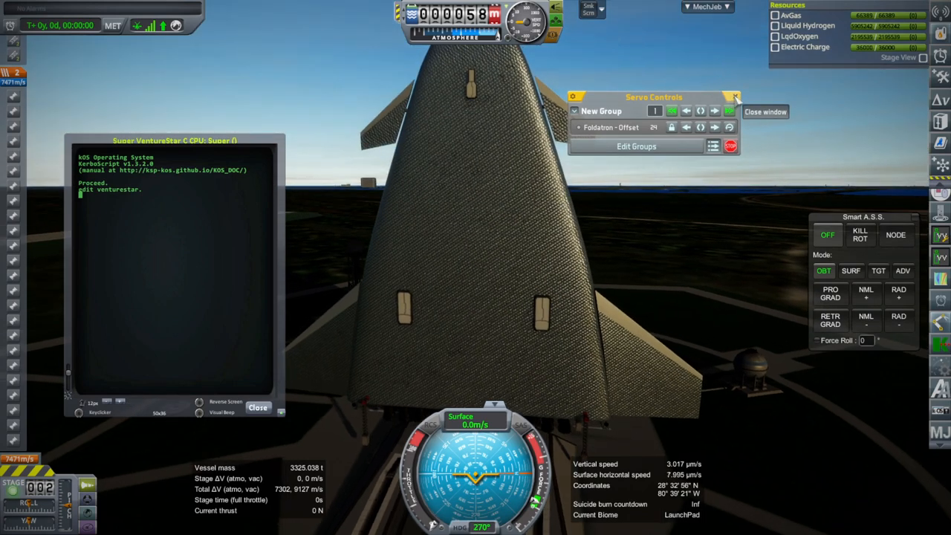
pyautogui.moveTo(713, 146)
pyautogui.write('r')
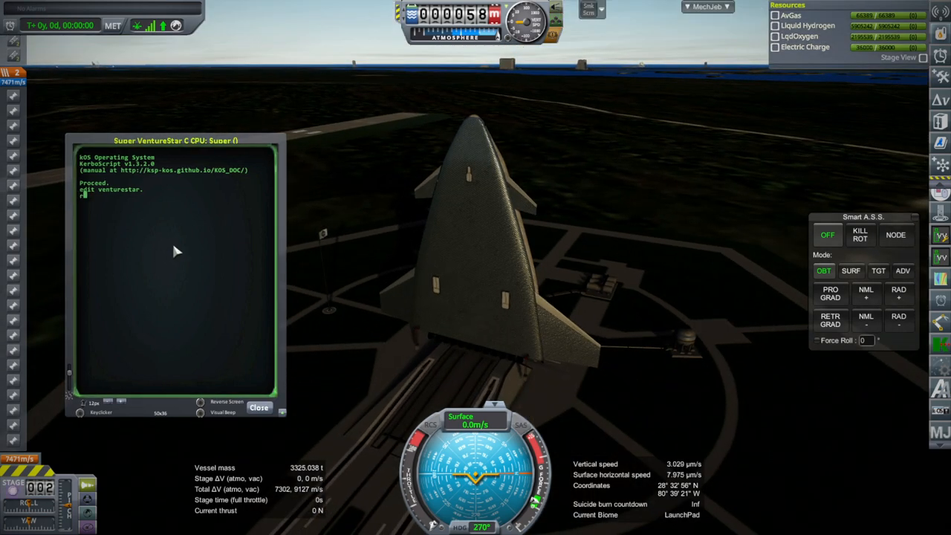
# Enter 'un ve' in the kOS terminal so the ascent script flies the climb
pyautogui.write('un ve')
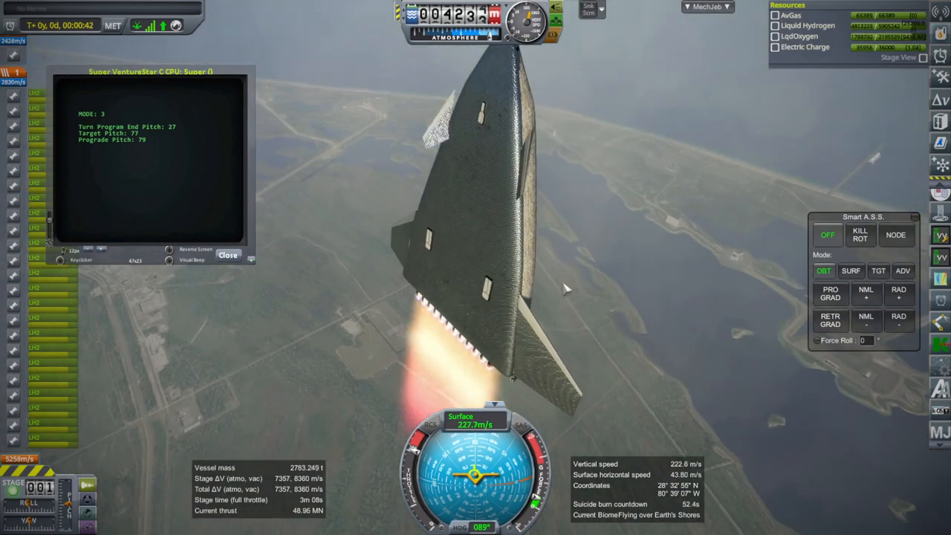
# Leave the current view with Escape and pick a top-bar control toward the vehicle editor
pyautogui.press('Escape')
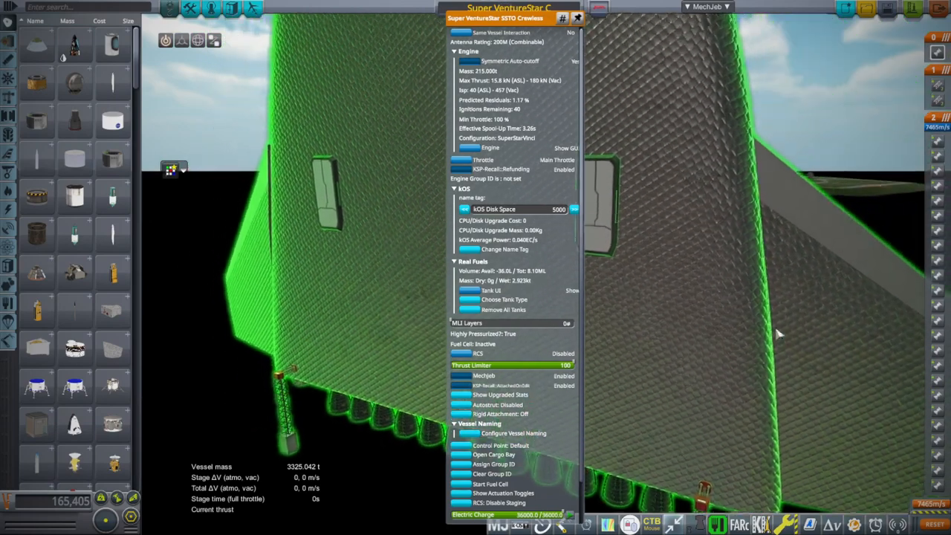
pyautogui.click(578, 17)
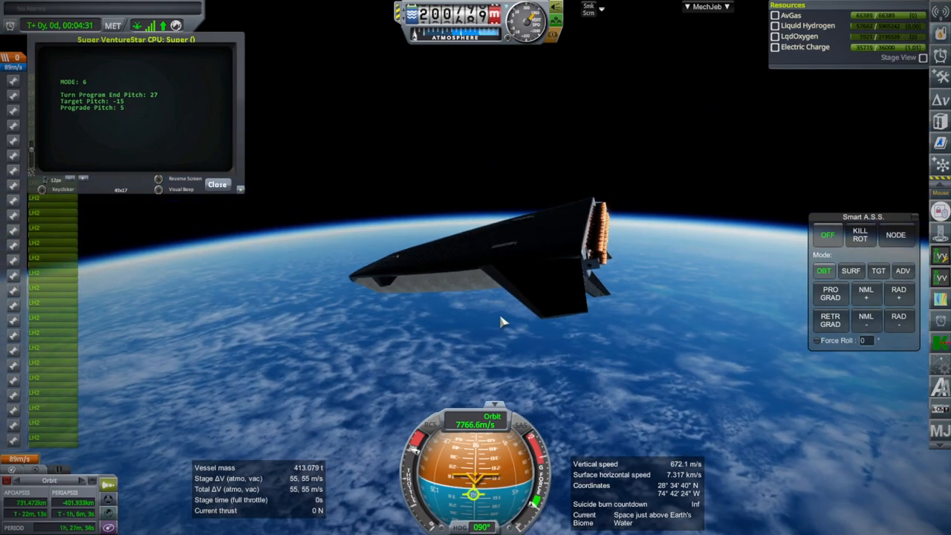
# Pause the flight and choose Revert Flight to get the launch-or-assembly prompt
pyautogui.press('Escape')
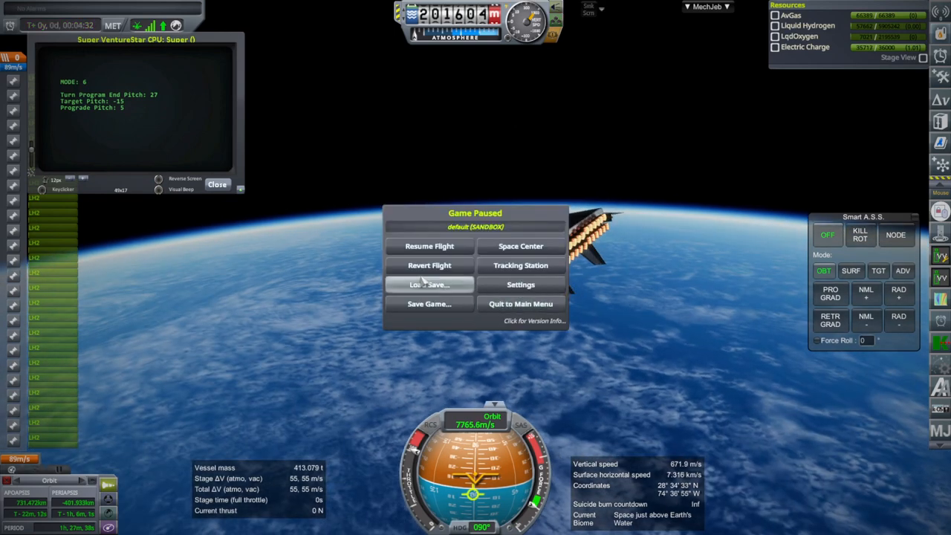
pyautogui.click(429, 265)
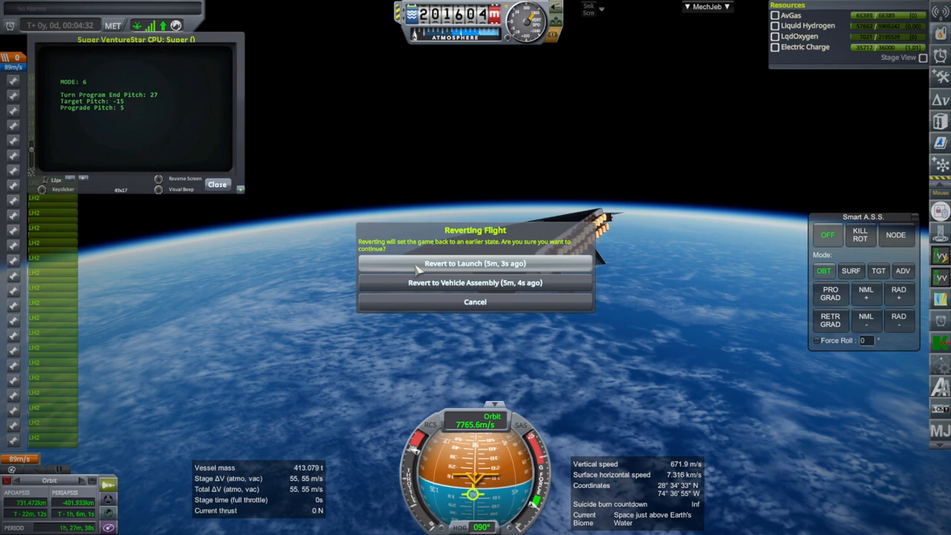
pyautogui.moveTo(475, 263)
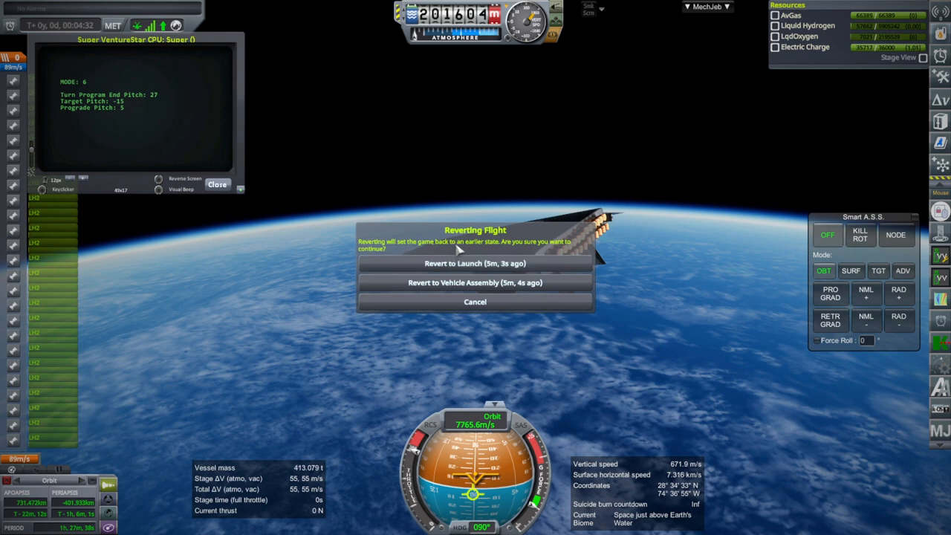
pyautogui.moveTo(444, 316)
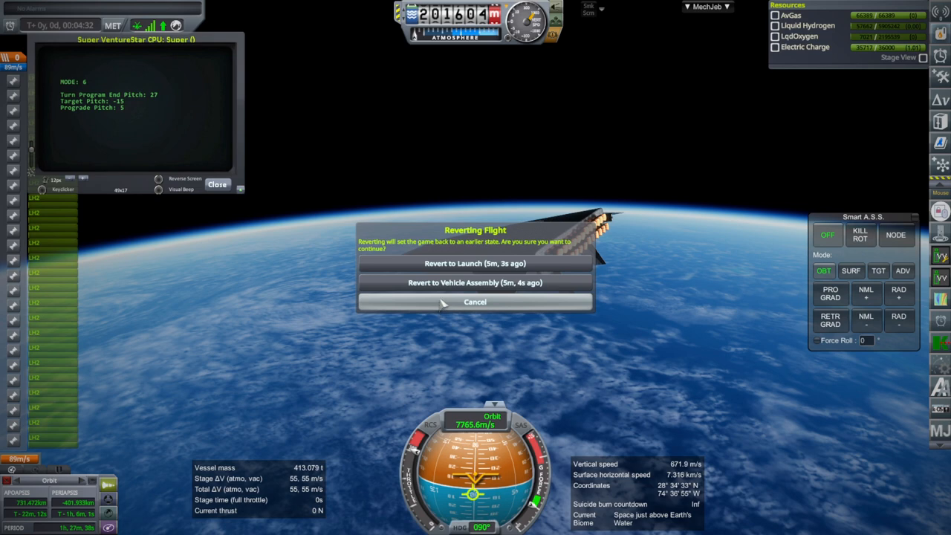
pyautogui.moveTo(474, 302)
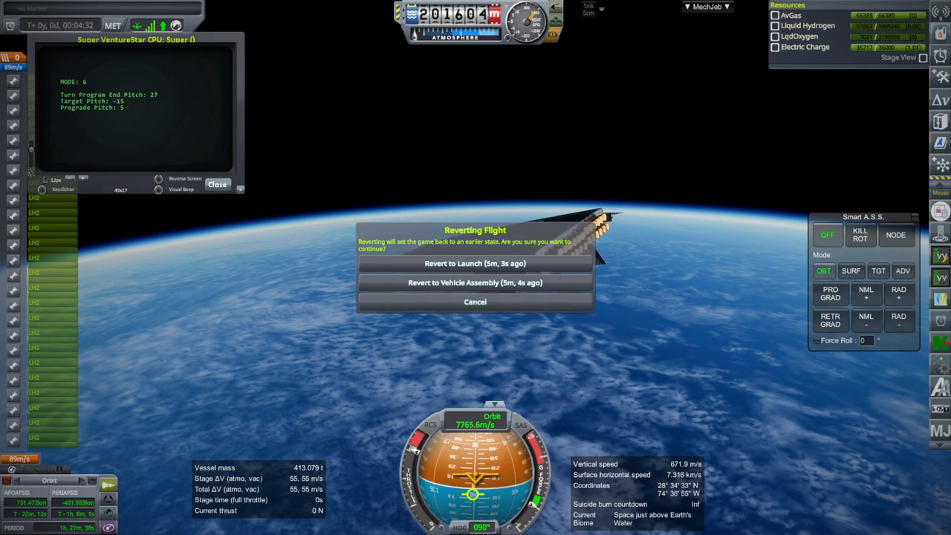
pyautogui.moveTo(392, 392)
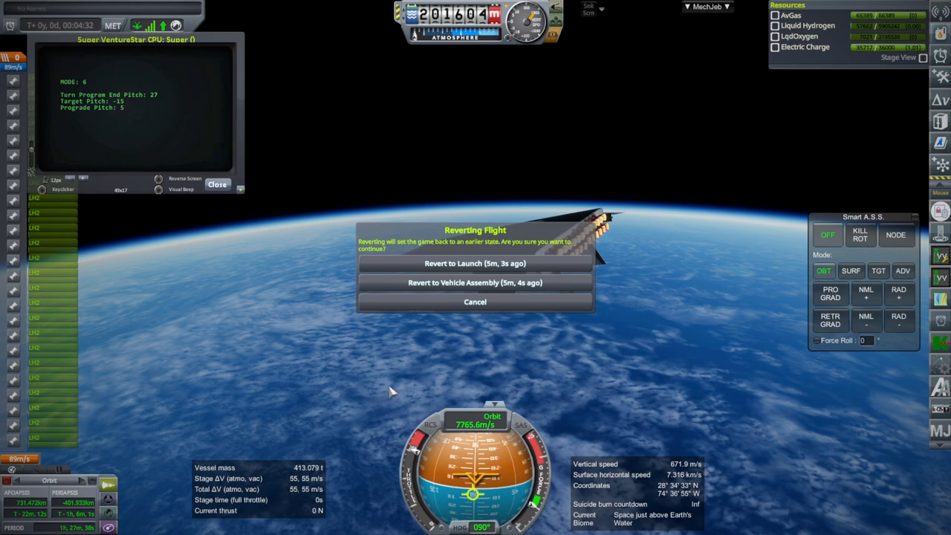
pyautogui.moveTo(391, 393)
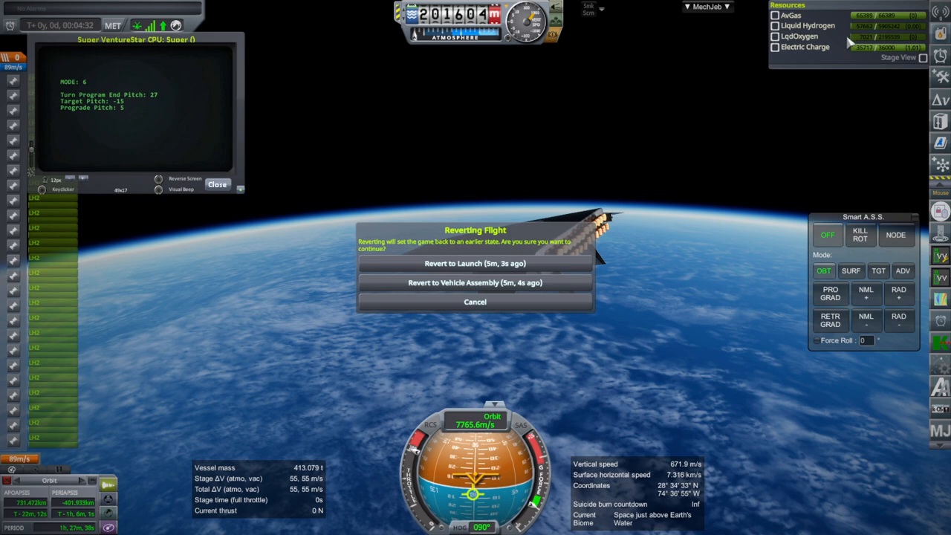
pyautogui.moveTo(474, 283)
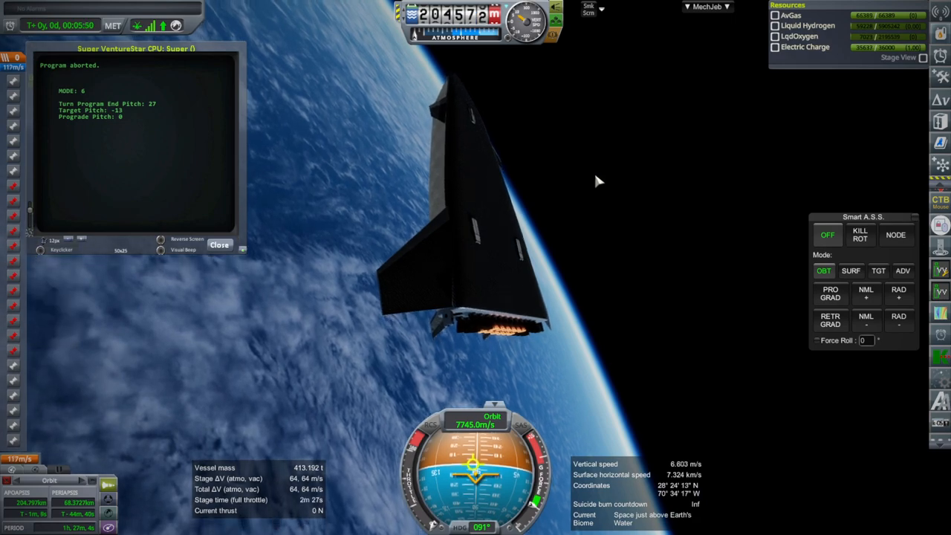
# Move the upper-left MechJeb window down to reach the attitude controls
pyautogui.moveTo(136, 49); pyautogui.dragTo(149, 198)
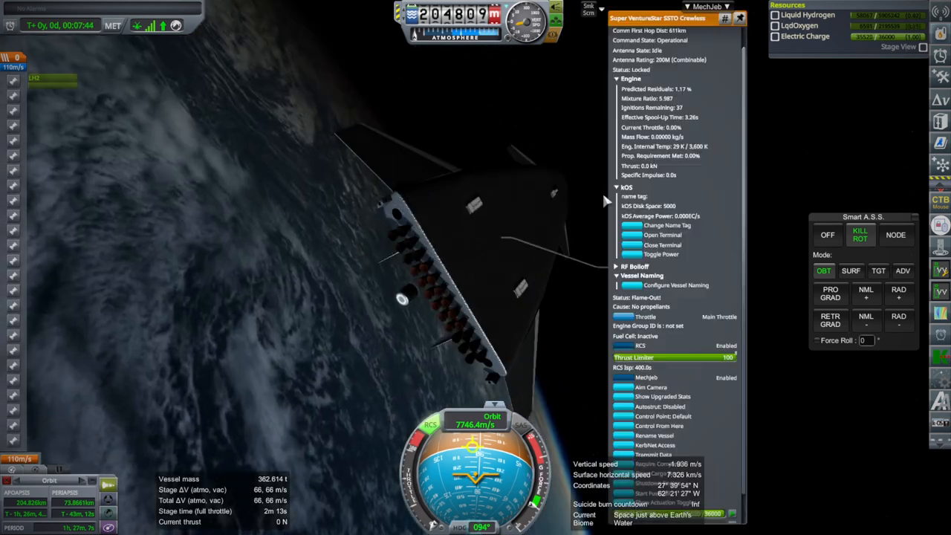
# Set Smart A.S.S. to hold 40° surface pitch for reentry
pyautogui.click(850, 270)
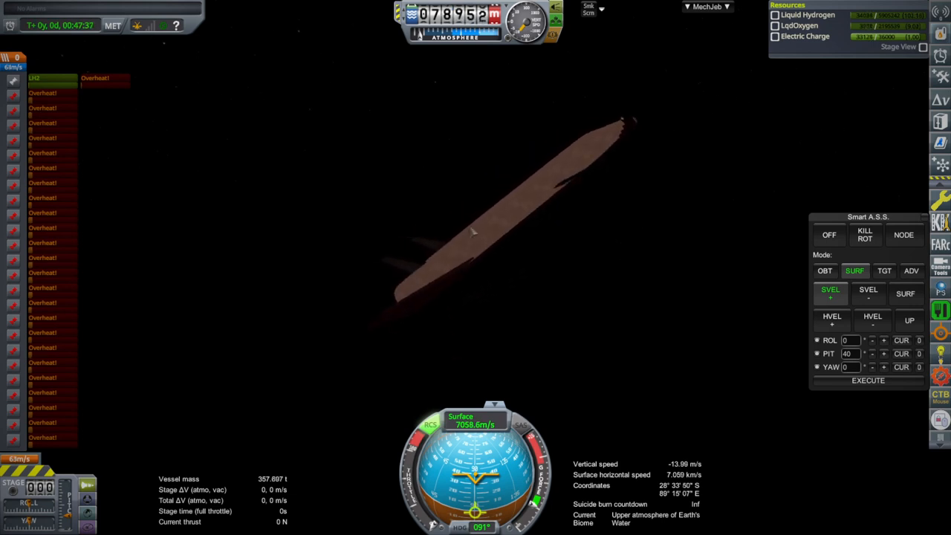
# Adjust the Smart A.S.S. panel to keep 40° nose-up surface pitch while descending
pyautogui.click(905, 293)
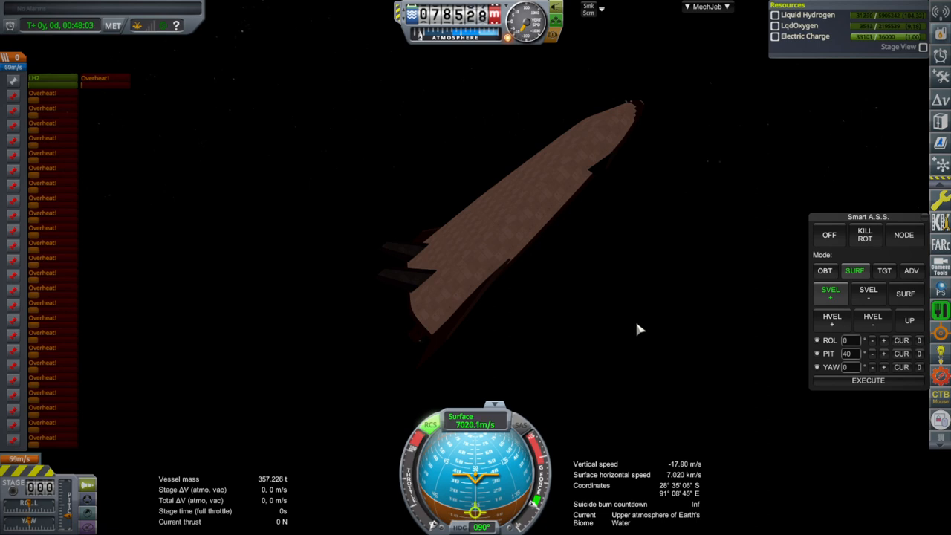
pyautogui.moveTo(523, 344)
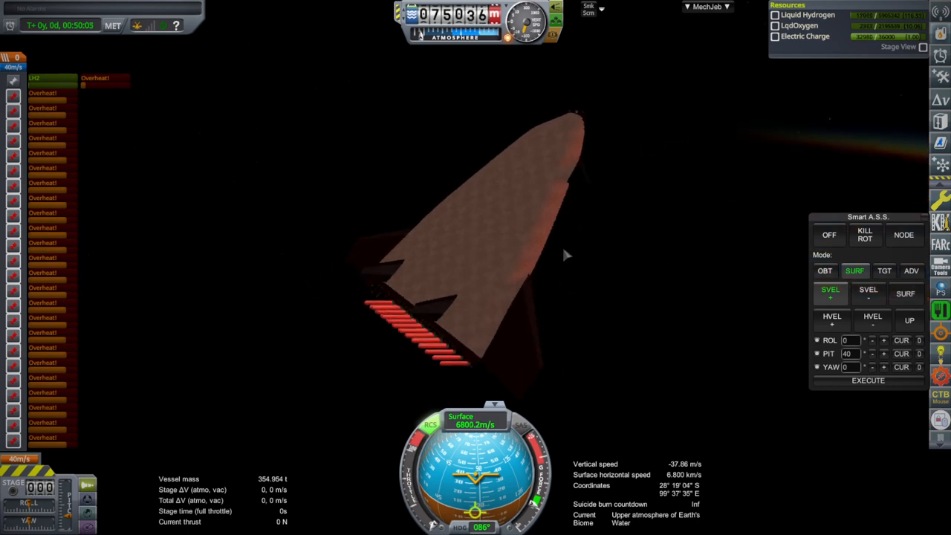
pyautogui.moveTo(635, 243)
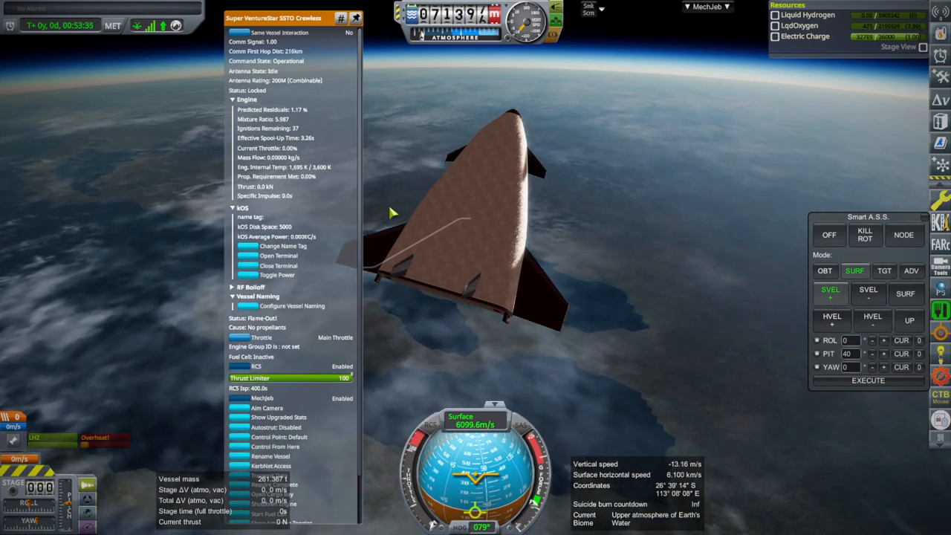
# Close the SSTO's part action window
pyautogui.click(232, 286)
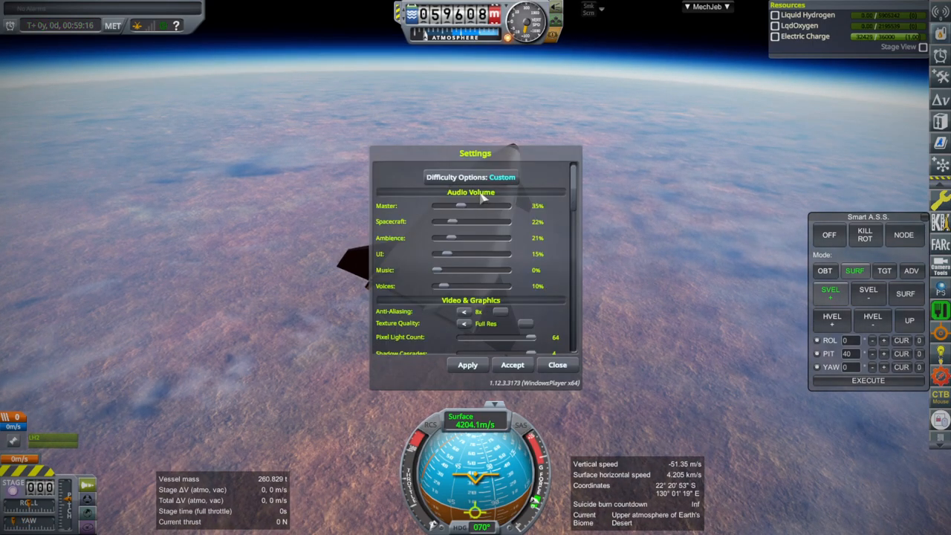
# Hold Smart A.S.S. in SURF mode at pitch 2 while the spaceplane glides through the atmosphere
pyautogui.click(557, 364)
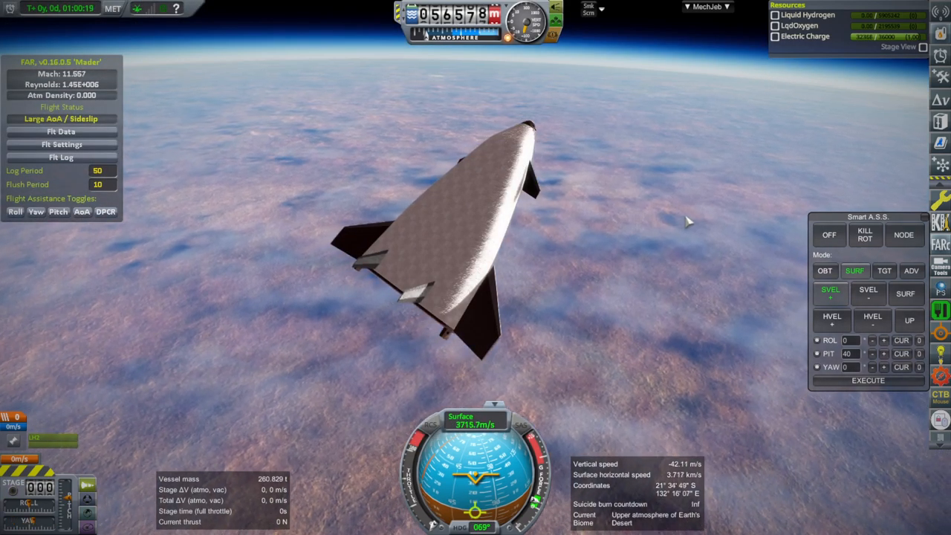
pyautogui.moveTo(652, 222)
pyautogui.write('2')
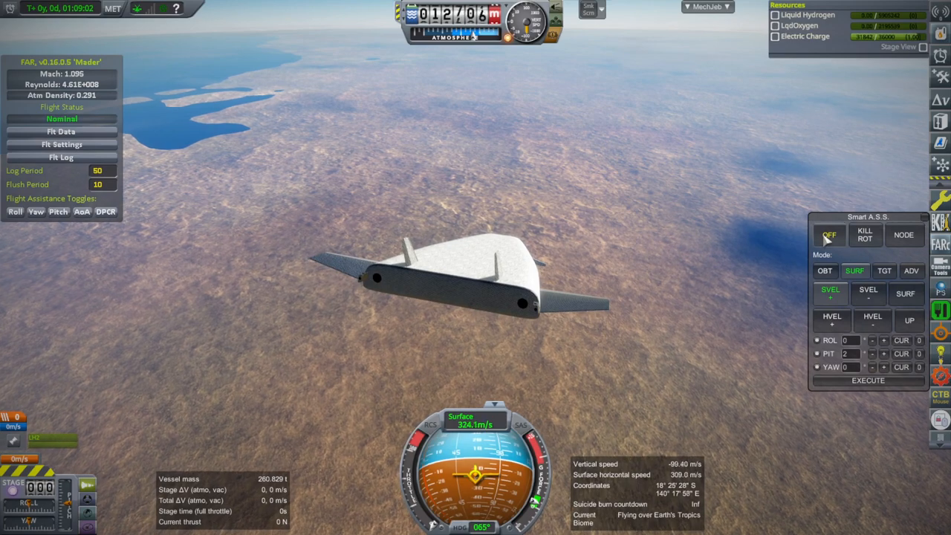
pyautogui.click(827, 234)
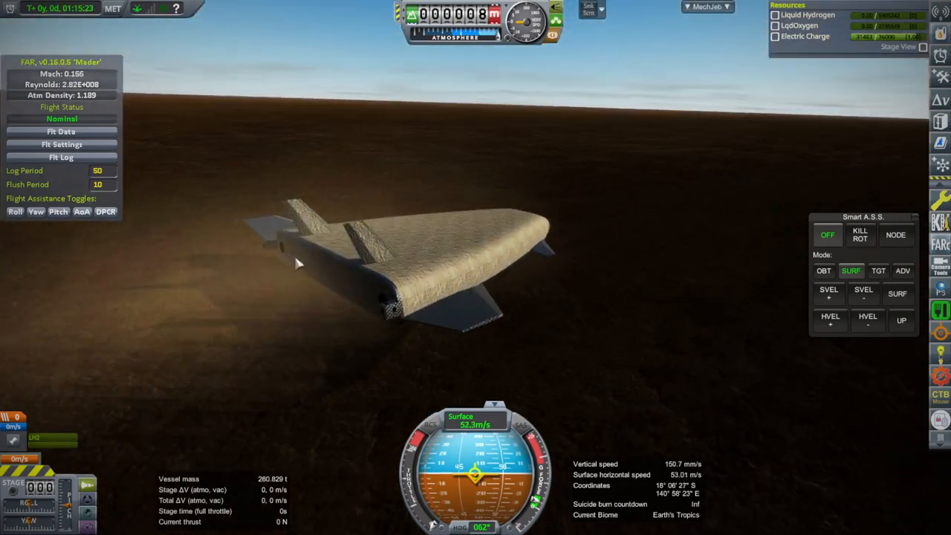
pyautogui.moveTo(672, 140)
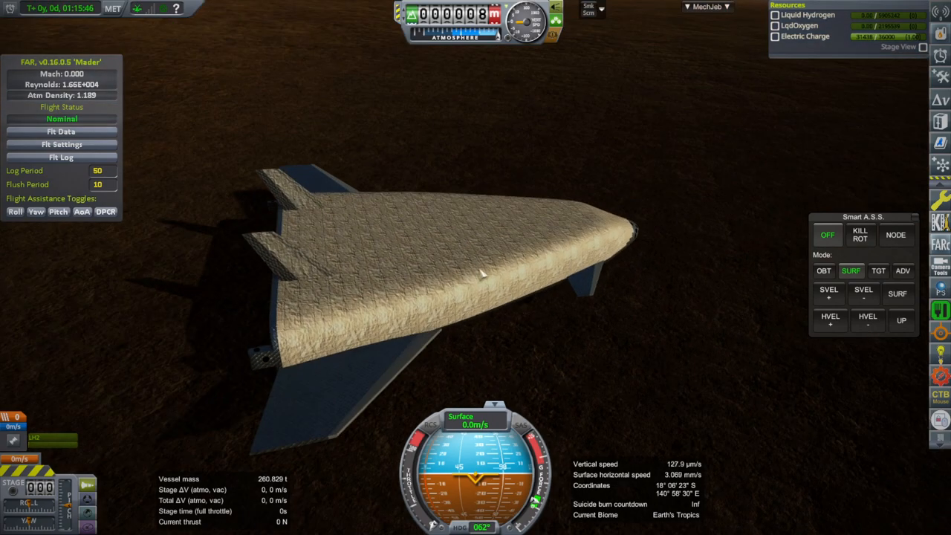
pyautogui.moveTo(477, 269)
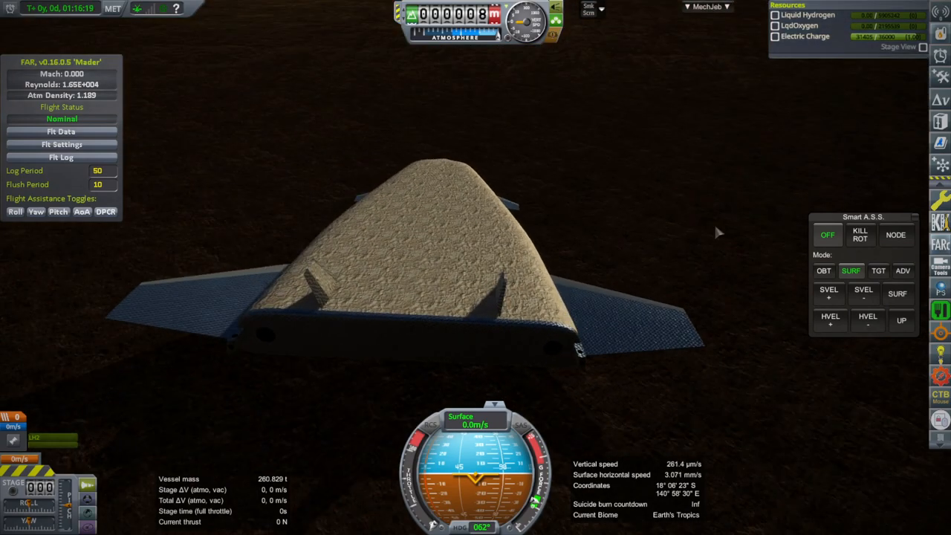
pyautogui.moveTo(674, 174)
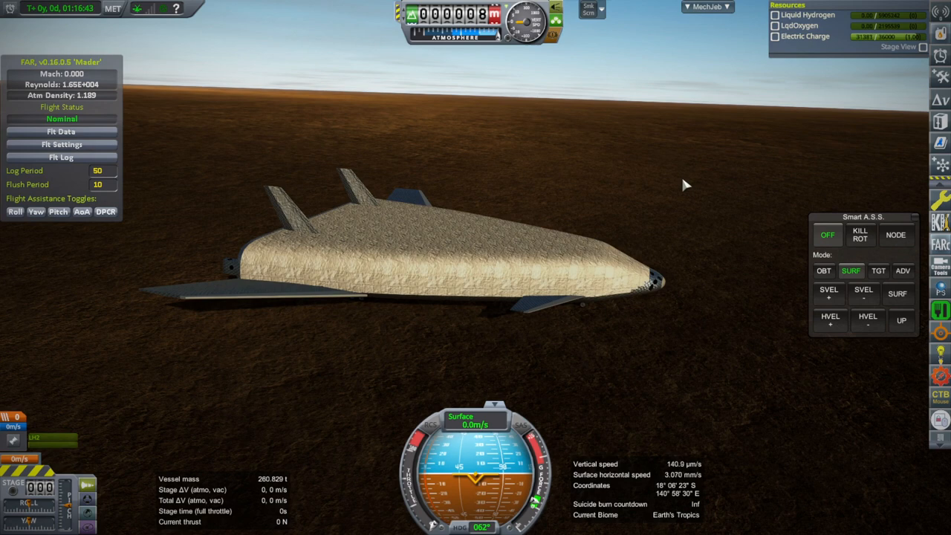
pyautogui.moveTo(682, 185)
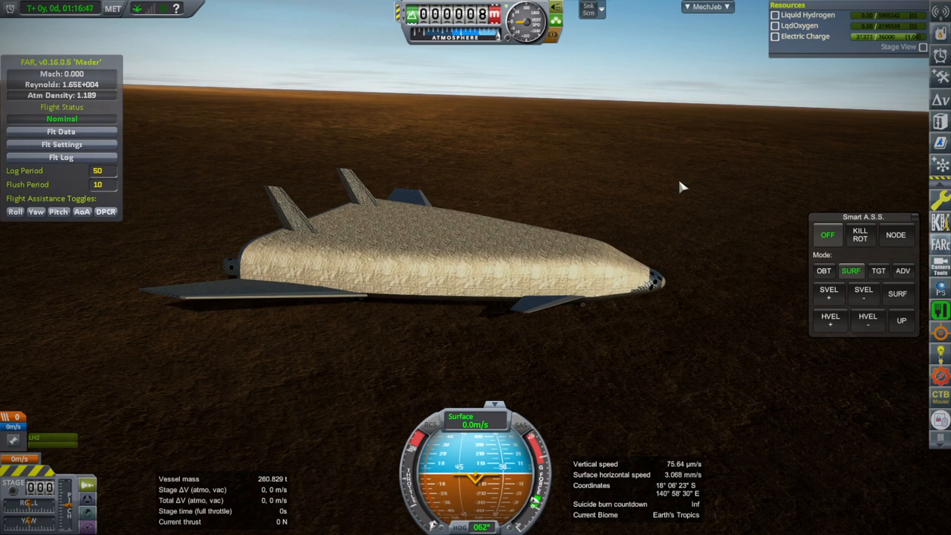